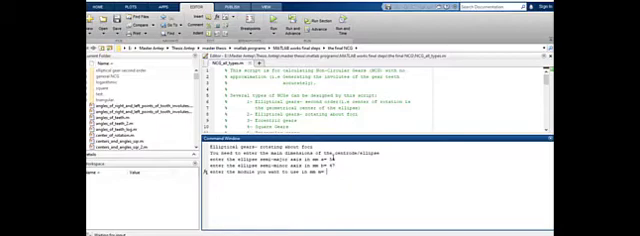
pyautogui.write('20')
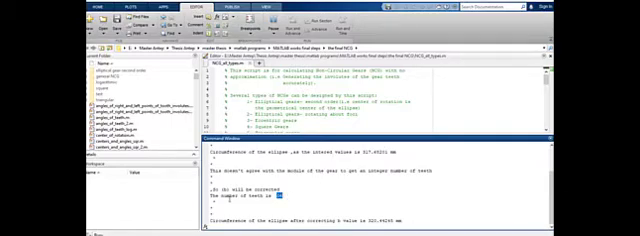
pyautogui.scroll(-3)
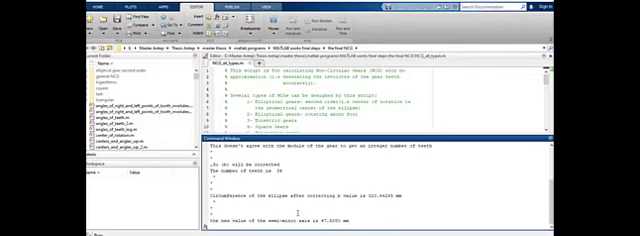